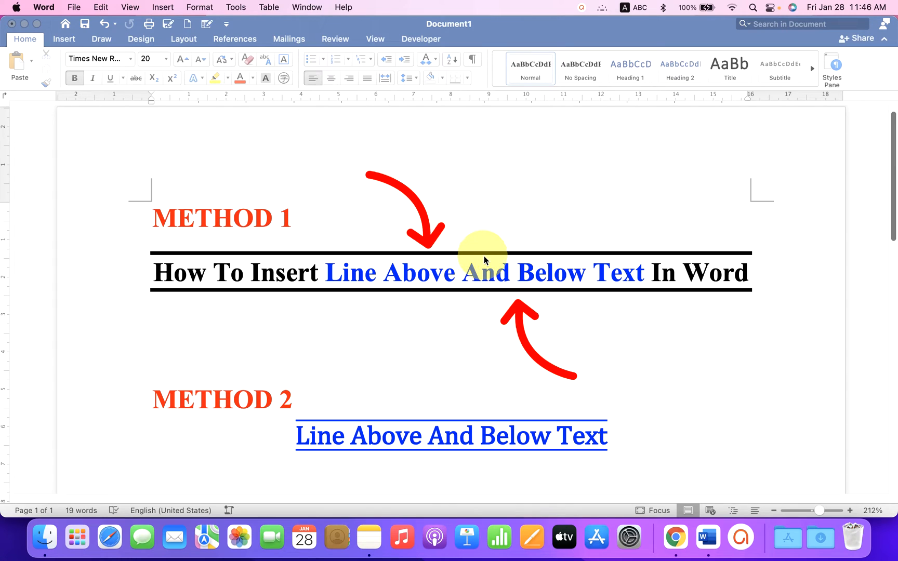
mouse_move(448, 321)
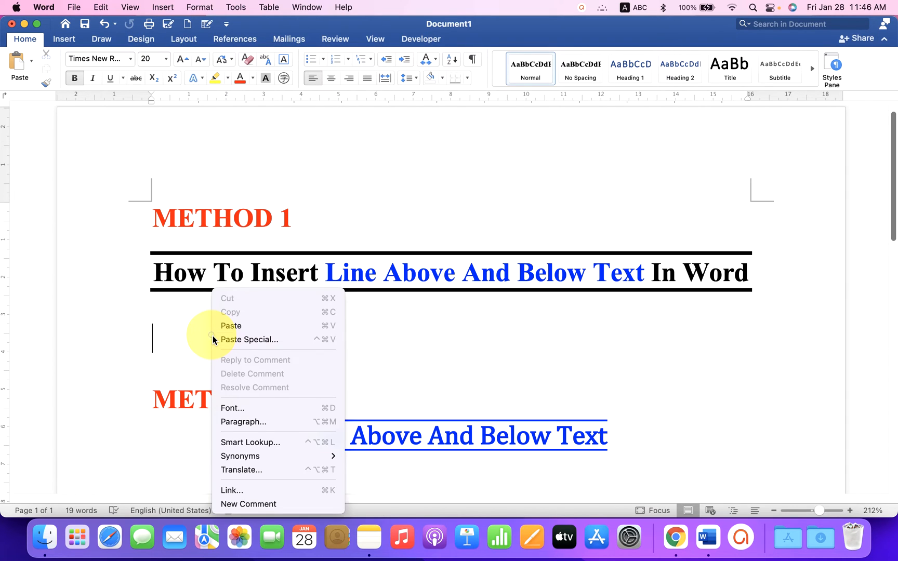
Paste the copied word SUBSCRIBE onto the empty line under the Method 1 heading.
click(231, 325)
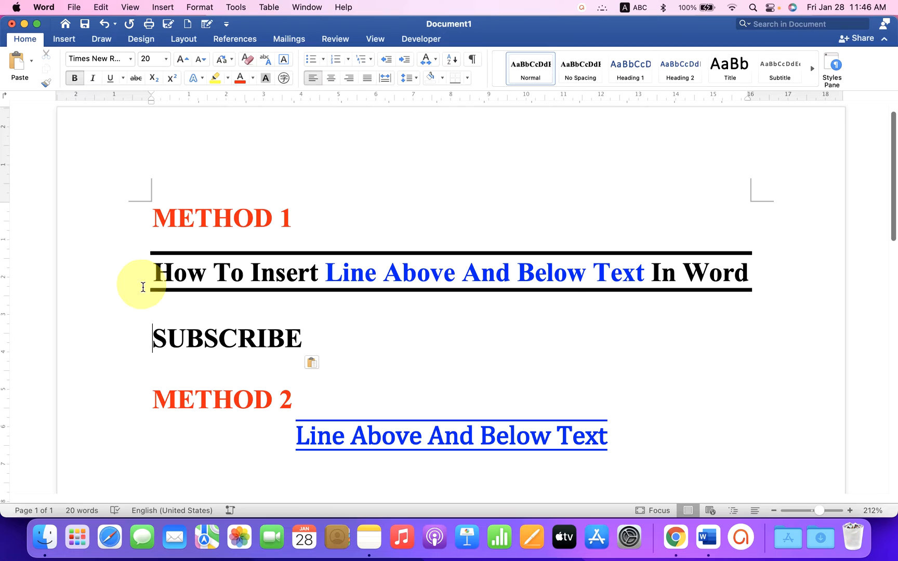
mouse_move(336, 127)
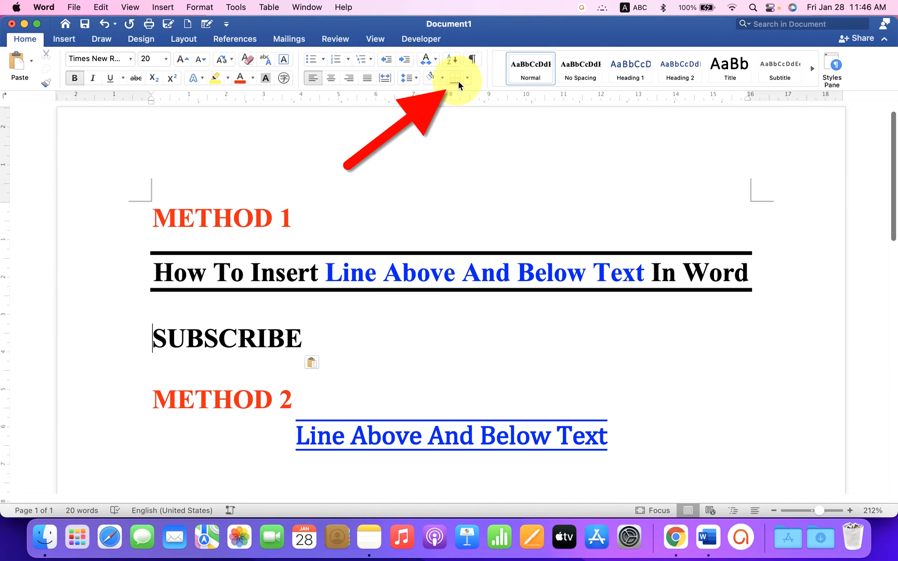
mouse_move(456, 76)
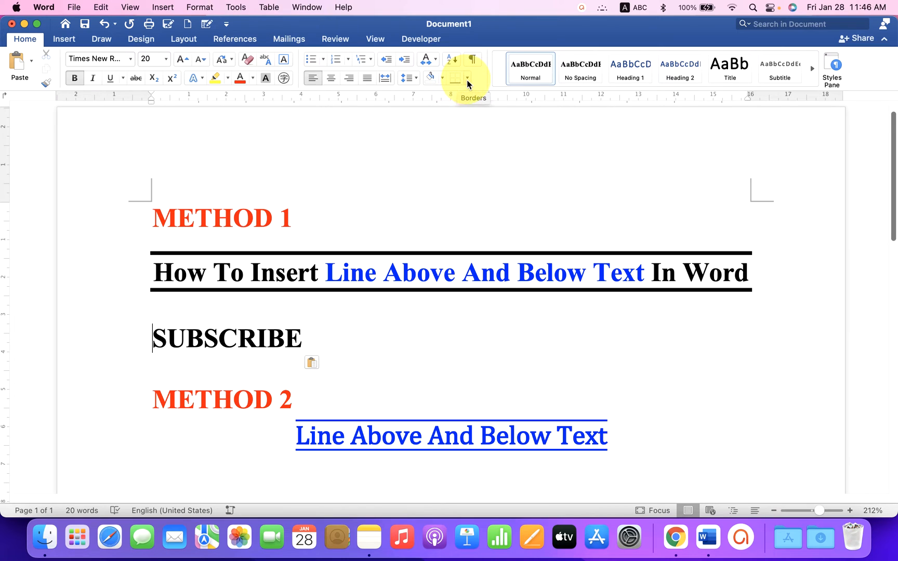
Reach Borders and Shading from the Home tab's Borders dropdown for the SUBSCRIBE paragraph.
click(471, 77)
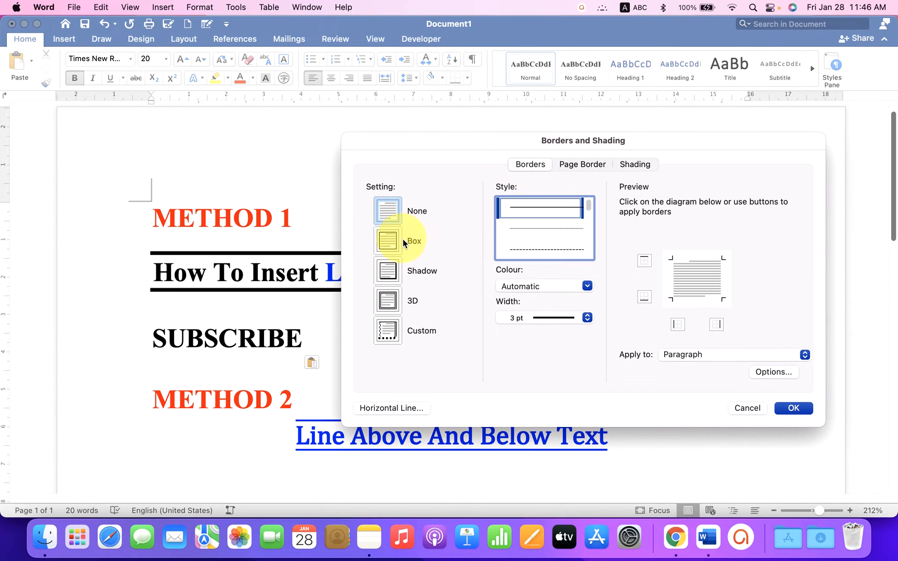
Choose a Box border with the plain solid line style and red colour.
click(387, 240)
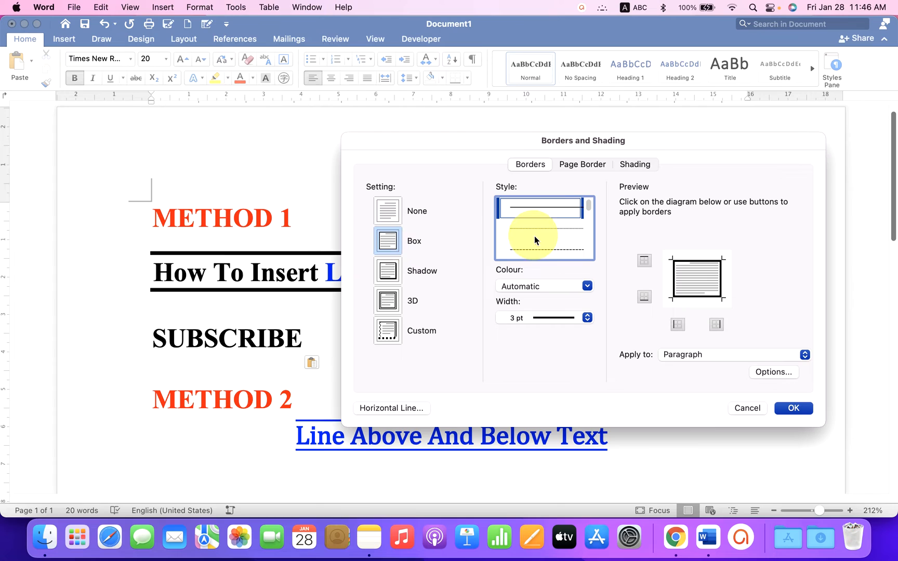
click(535, 234)
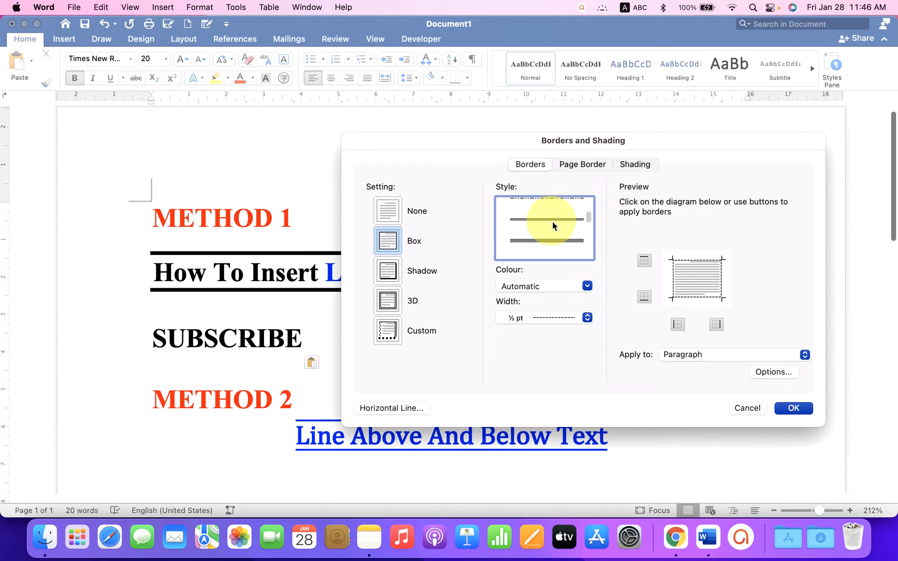
click(543, 246)
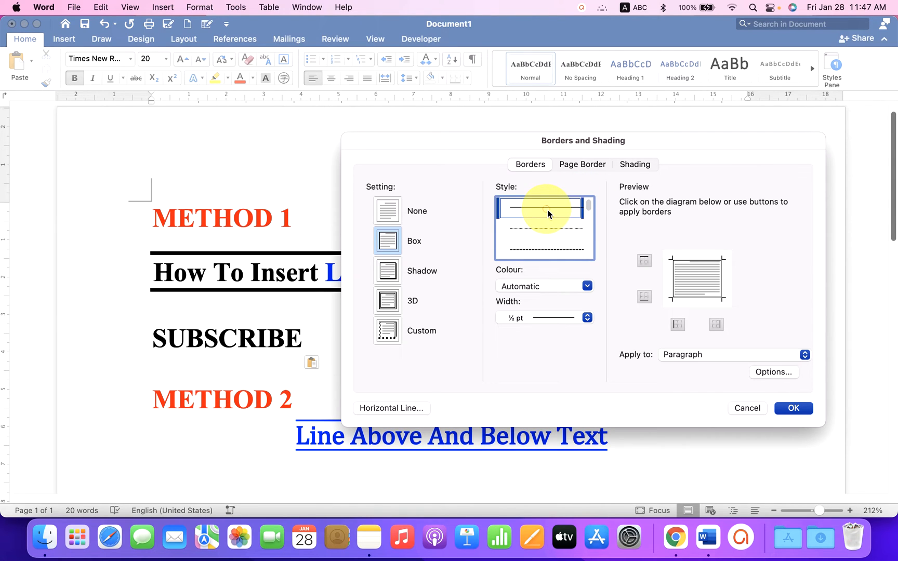
click(538, 208)
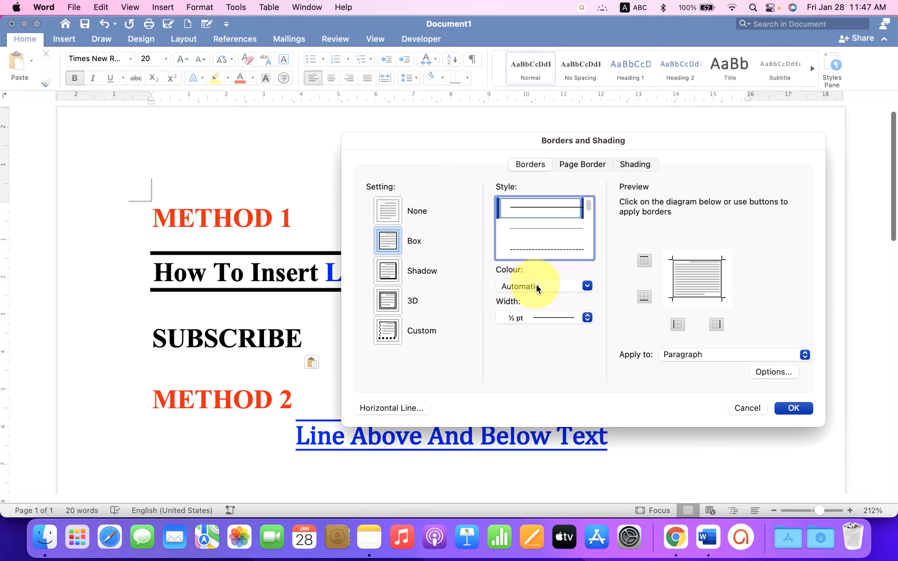
click(586, 286)
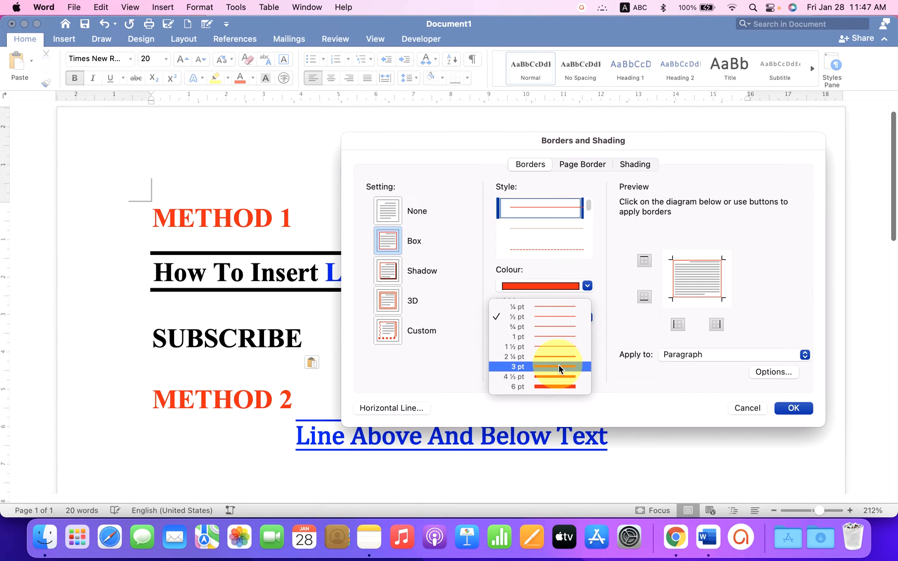
Make the border 3 pt wide and remove the right-side line in Preview.
click(514, 367)
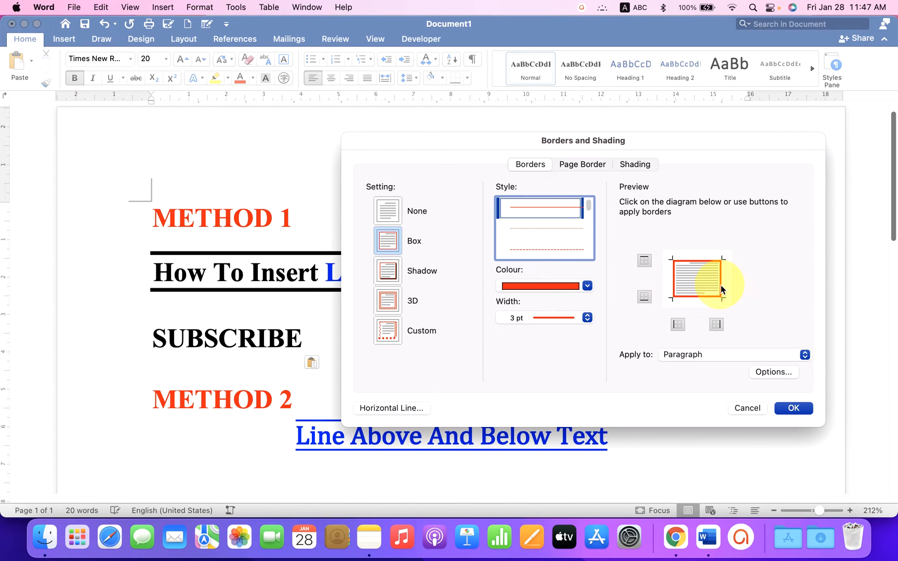
click(678, 324)
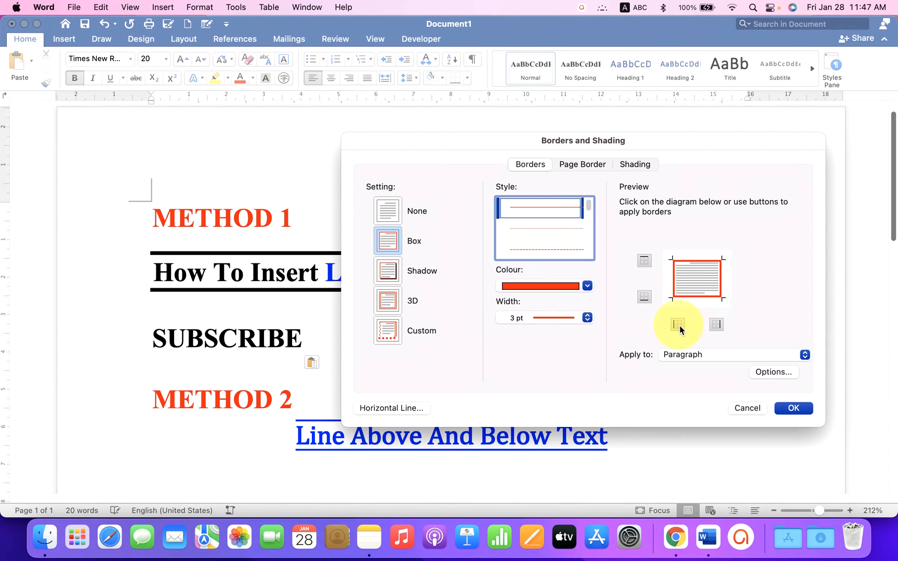
mouse_move(678, 324)
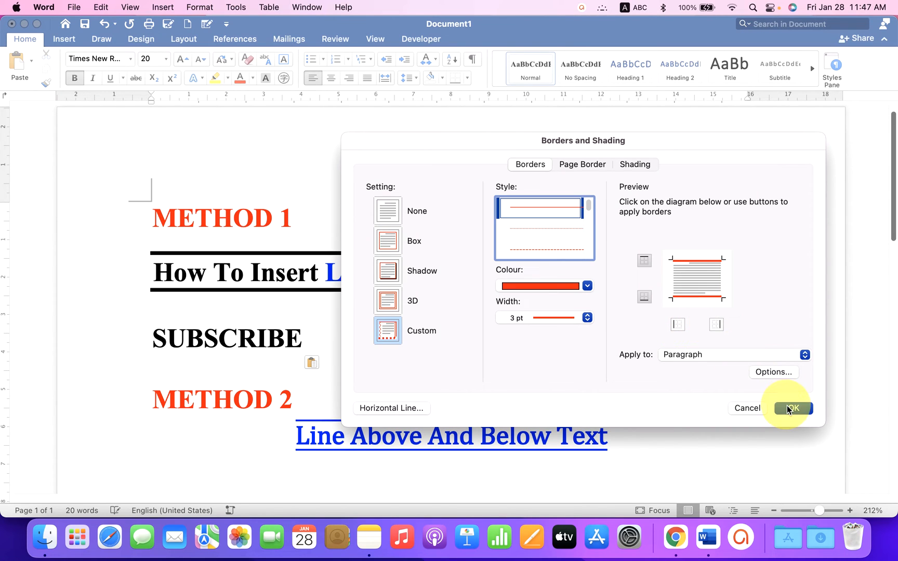
Confirm the dialog so SUBSCRIBE shows thick red lines above and below, then move down the page.
click(792, 408)
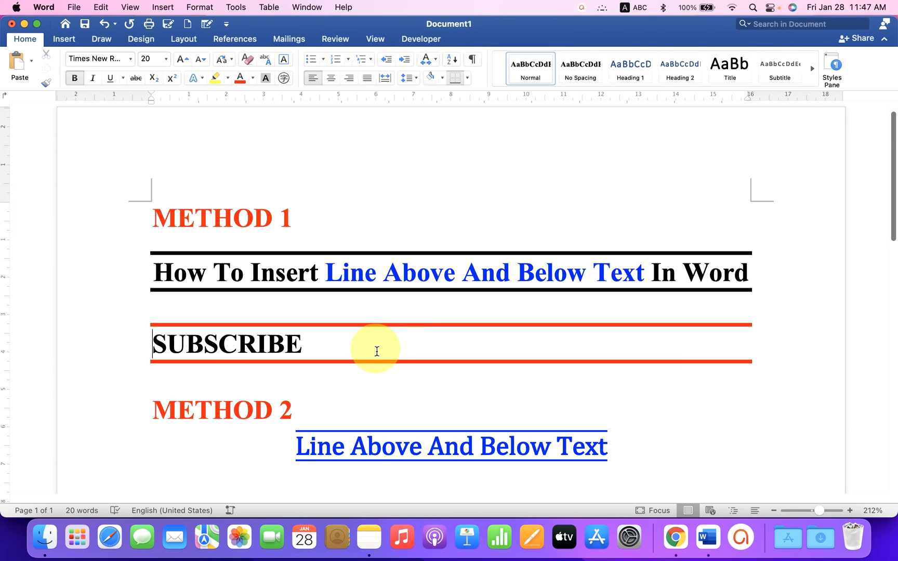
scroll(down, 3)
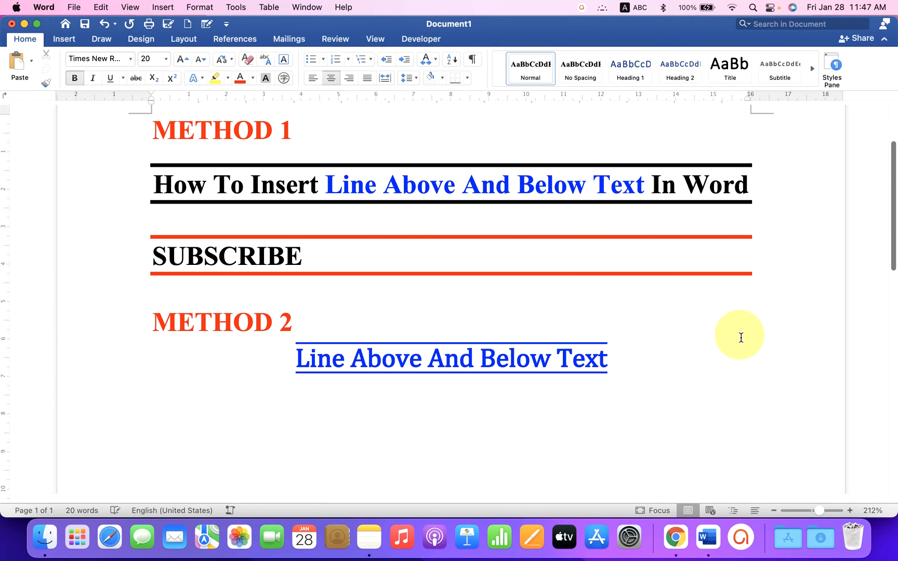
Enter PRESS BELL ICON under Method 2 and go to the Insert ribbon for equations.
text(PRESS BELL ICON)
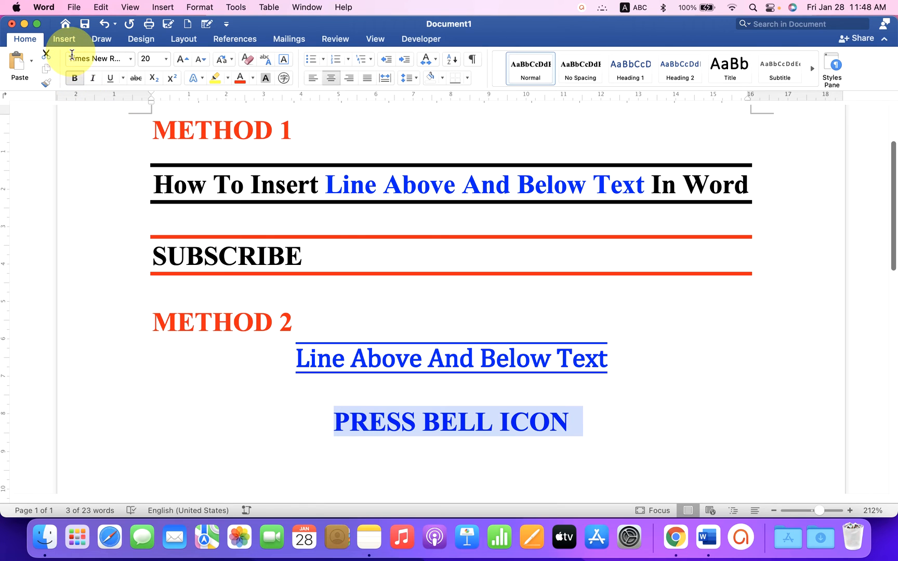
click(64, 38)
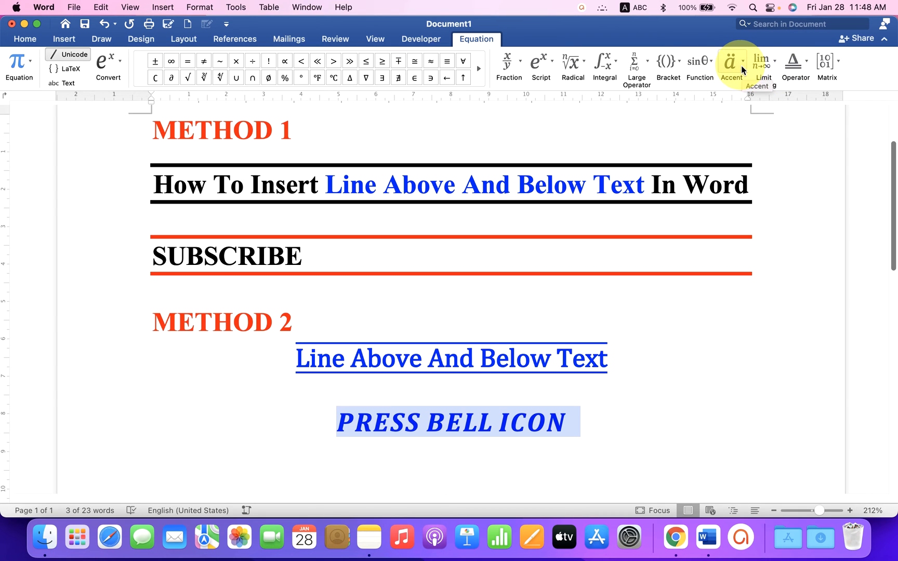
Add the Overbar accent to the PRESS BELL ICON equation and reopen Accents for the underbar.
click(731, 62)
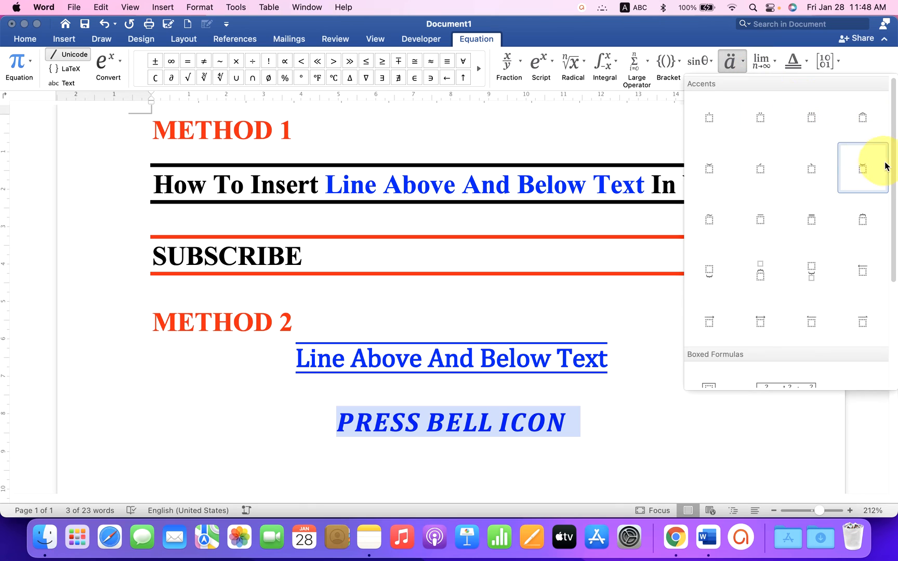
scroll(down, 3)
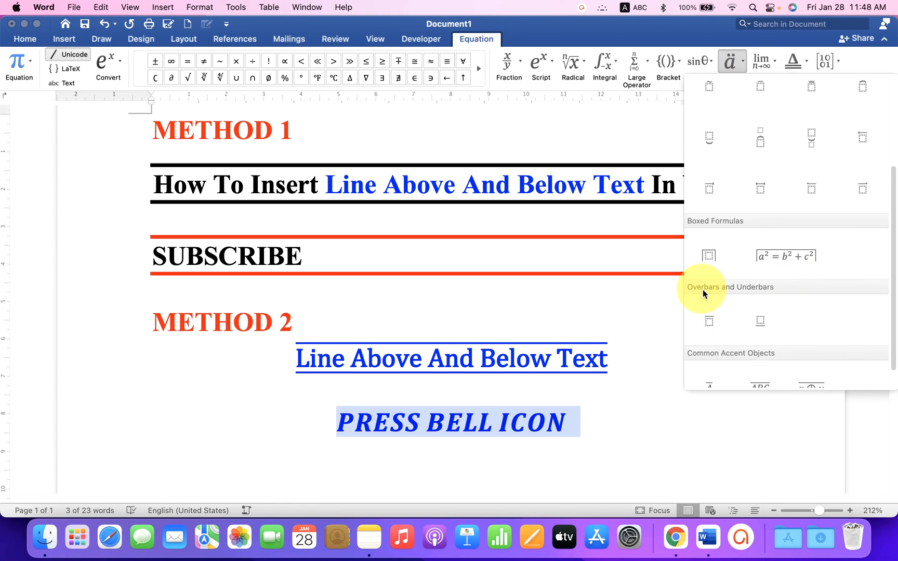
mouse_move(752, 297)
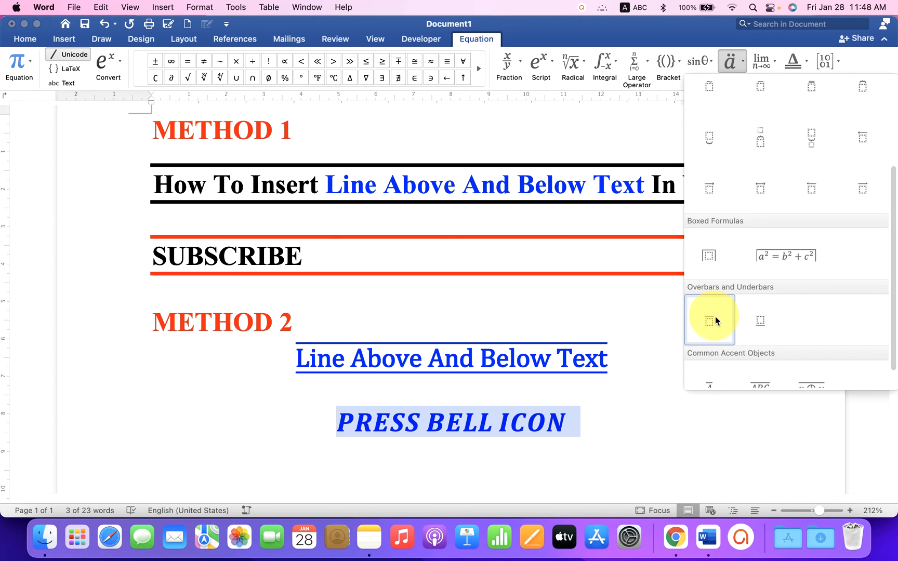
click(709, 320)
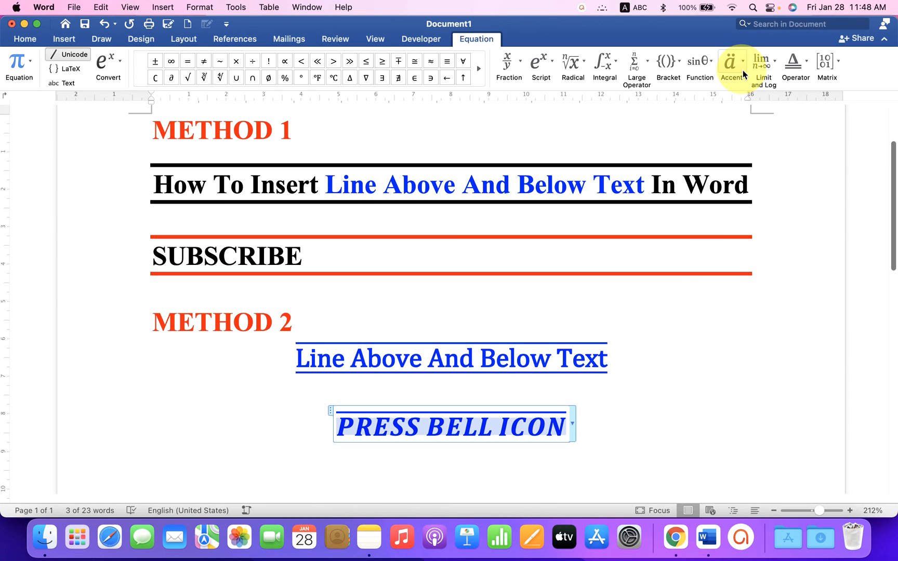
click(732, 65)
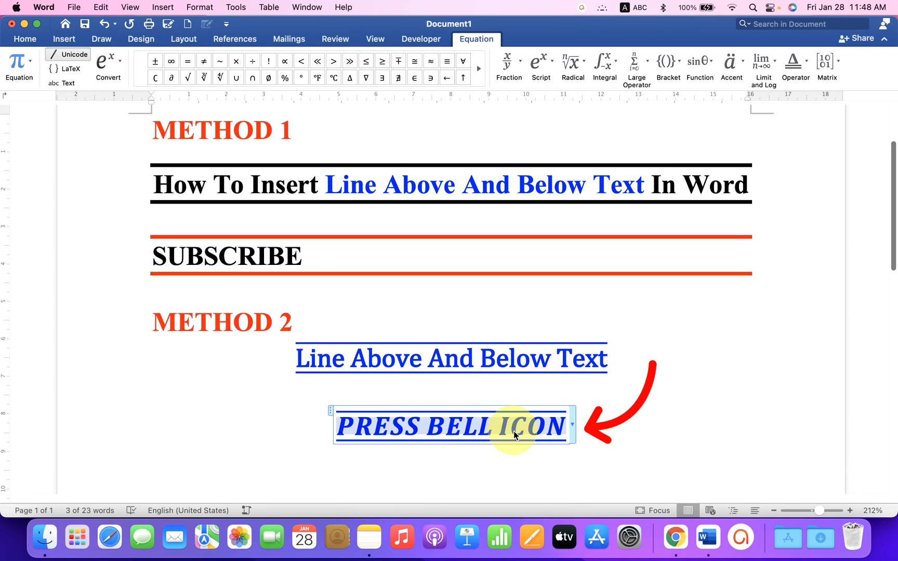
mouse_move(319, 337)
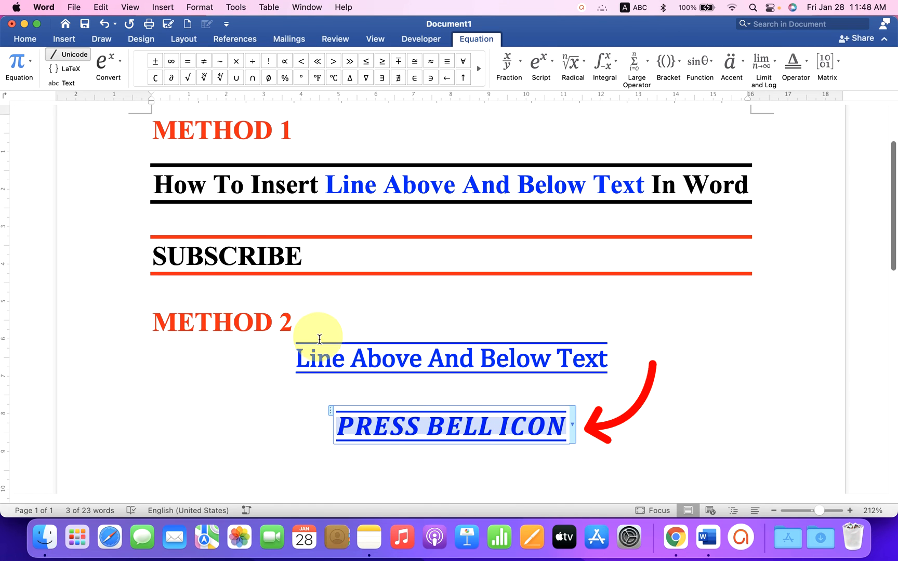